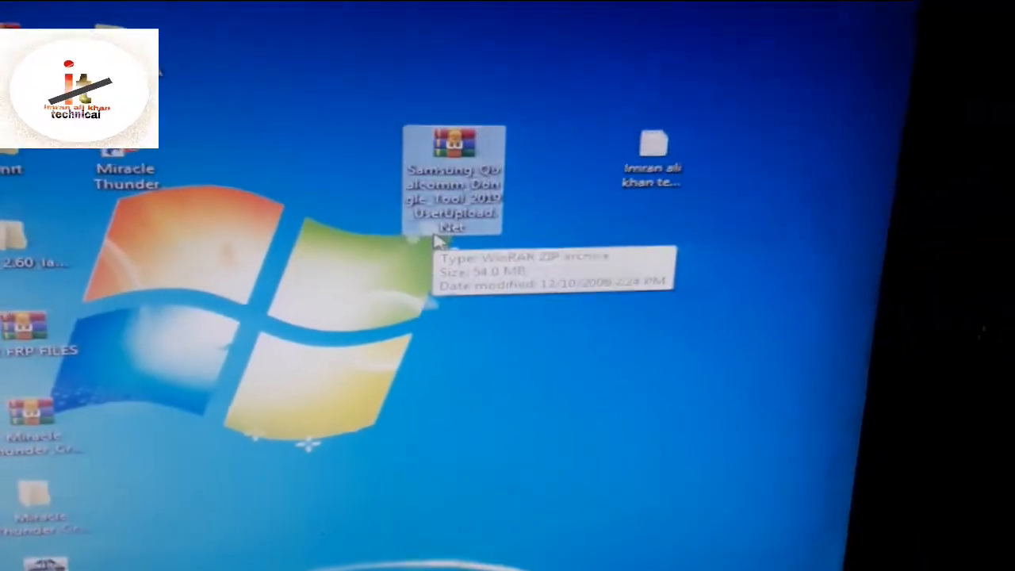
# Start extracting the Samsung Qualcomm Dongle Tool ZIP from the desktop, reaching the WinRAR password prompt
pyautogui.rightClick(454, 177)
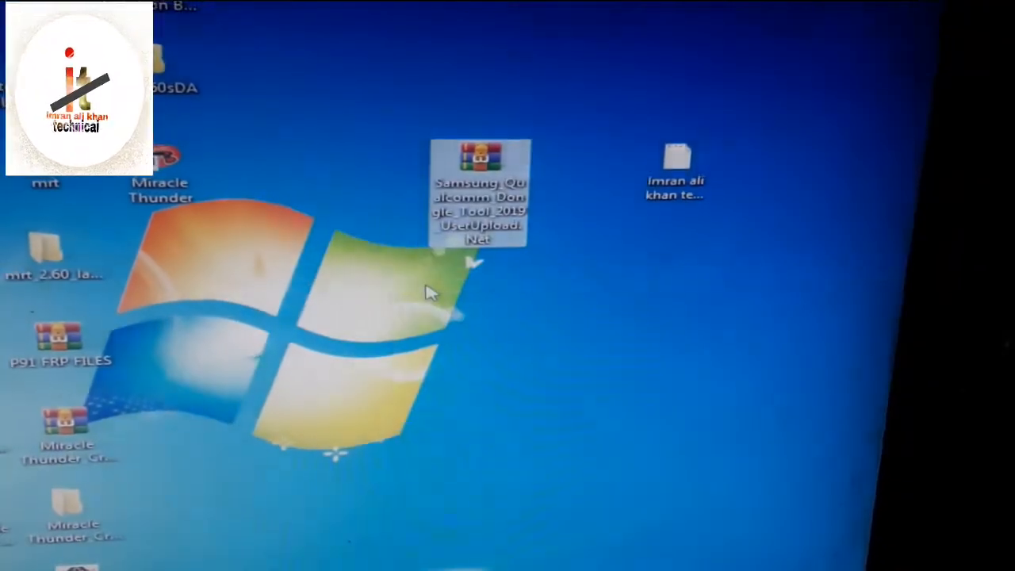
pyautogui.doubleClick(479, 193)
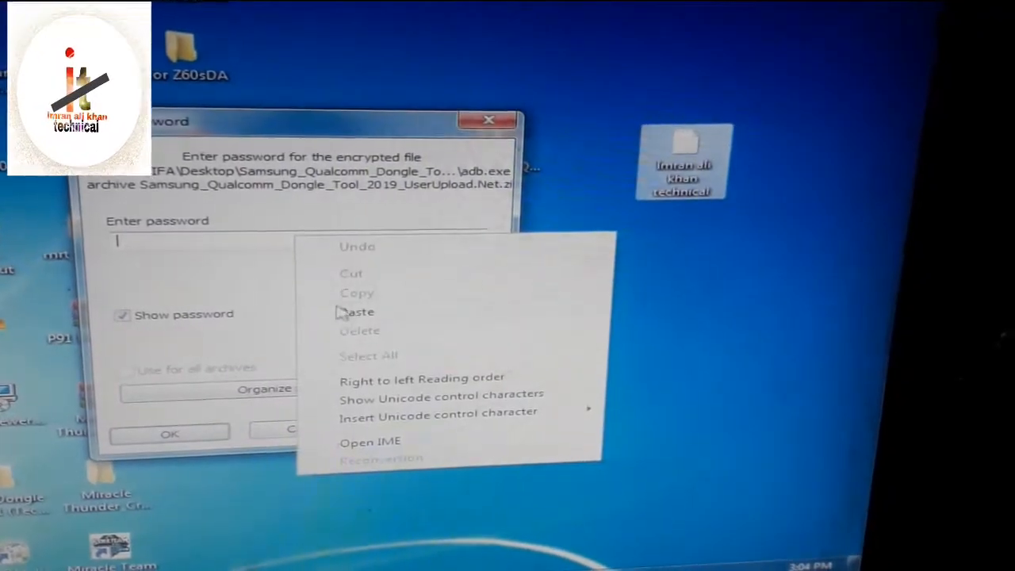
# Paste the archive password and confirm it so WinRAR extracts the tool onto the desktop
pyautogui.click(357, 311)
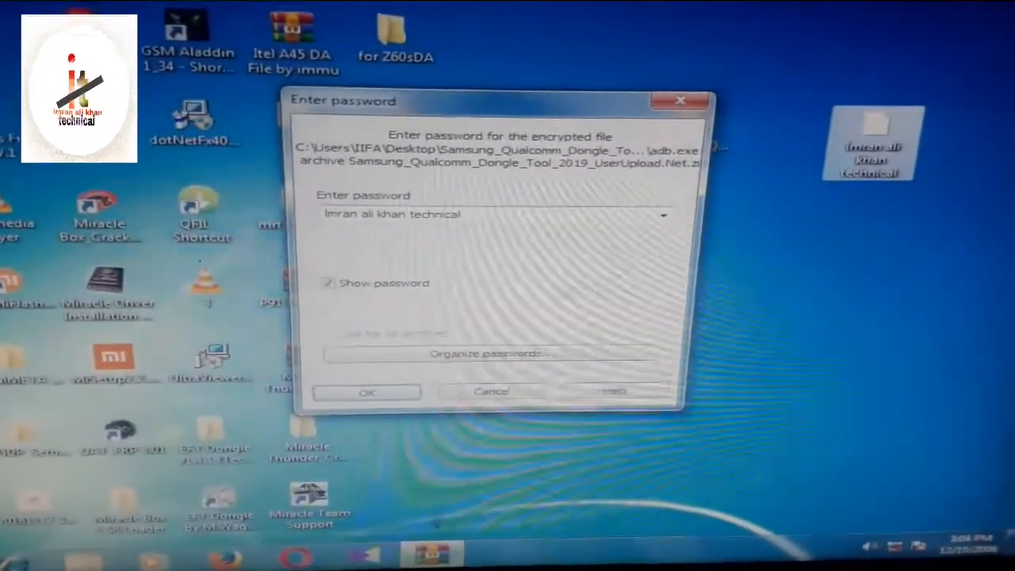
pyautogui.click(366, 392)
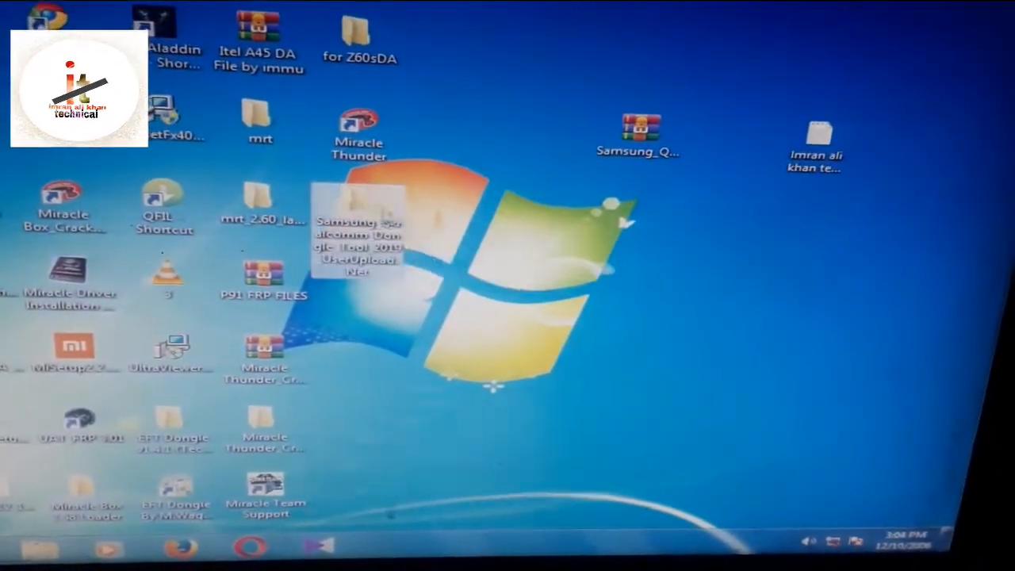
# Move the extracted folder beside the archive and browse into the inner Samsung_Qualcomm_Dongle_Tool_2019 program folder
pyautogui.moveTo(357, 246); pyautogui.dragTo(706, 245)
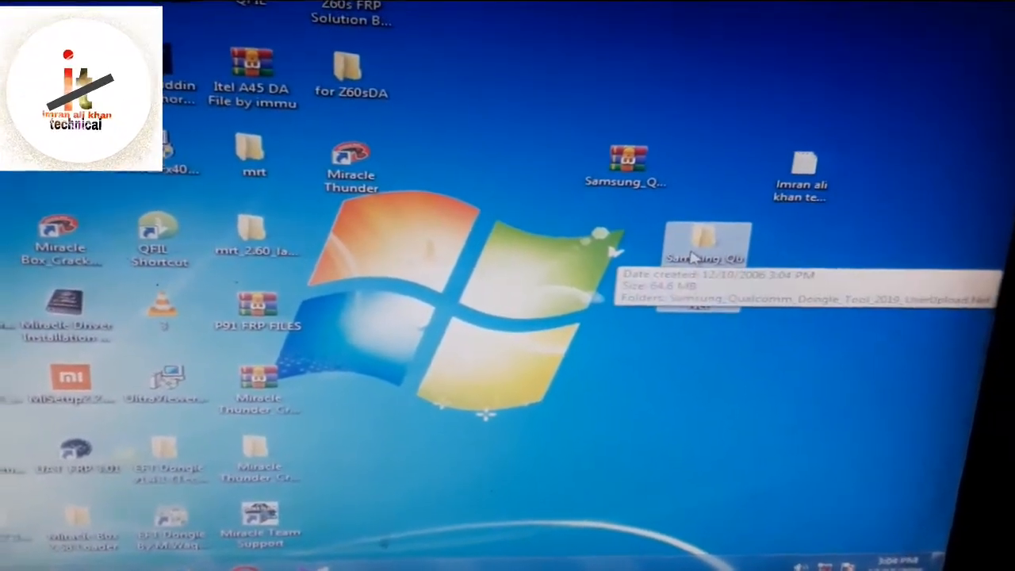
pyautogui.doubleClick(705, 246)
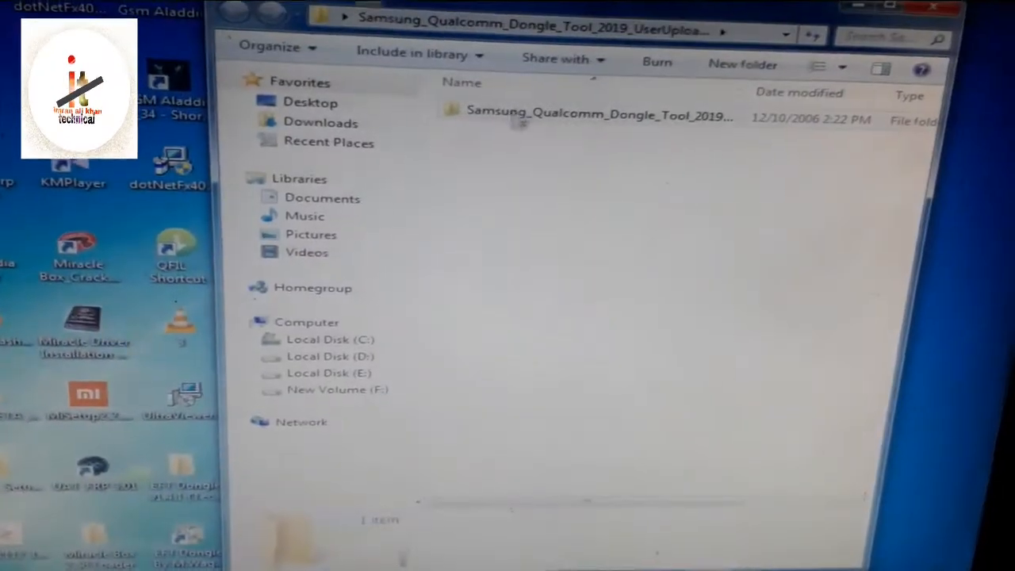
pyautogui.doubleClick(600, 111)
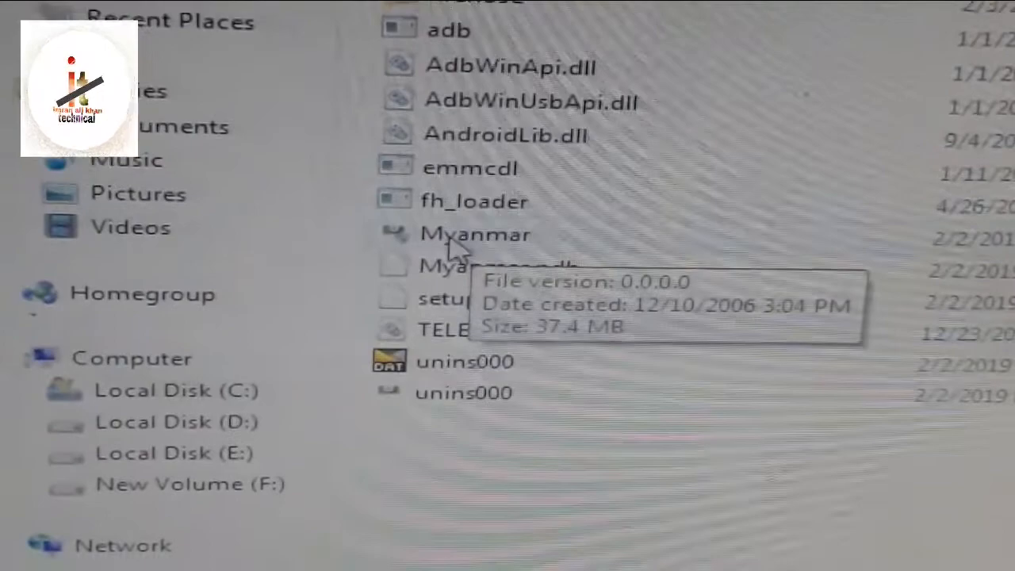
# Launch Myanmar.exe as administrator and approve the User Account Control prompt
pyautogui.rightClick(475, 235)
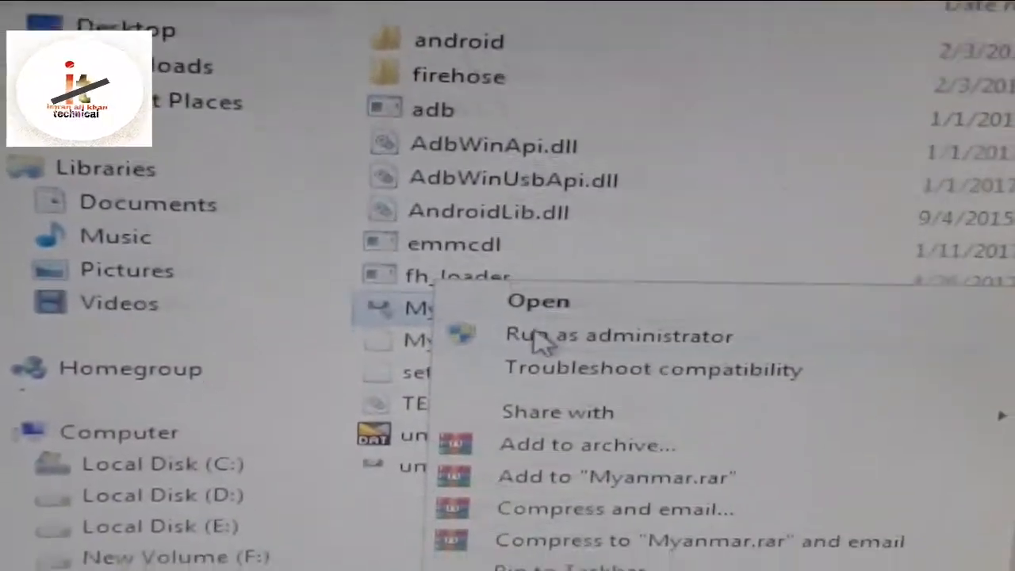
pyautogui.click(619, 336)
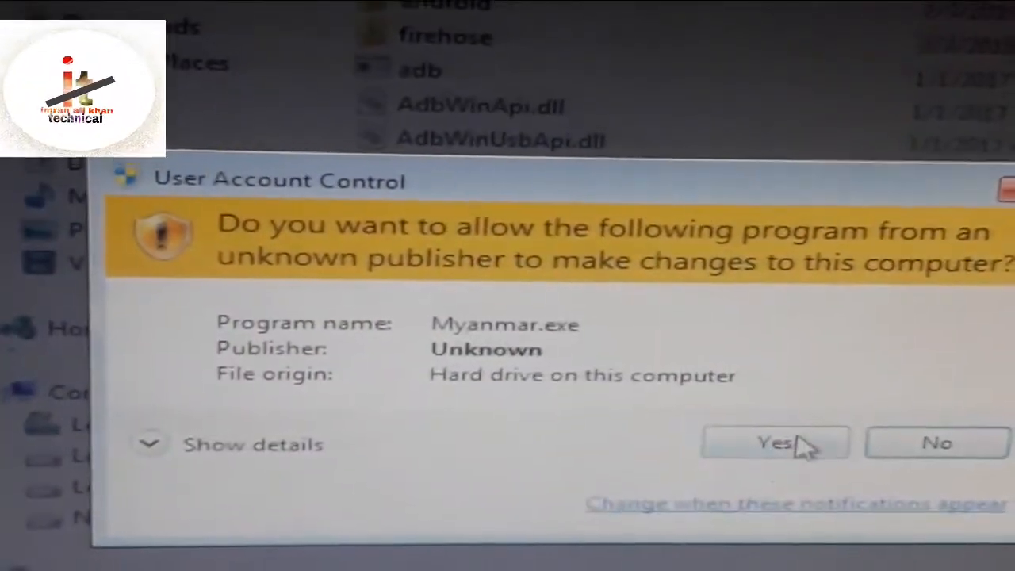
pyautogui.click(774, 443)
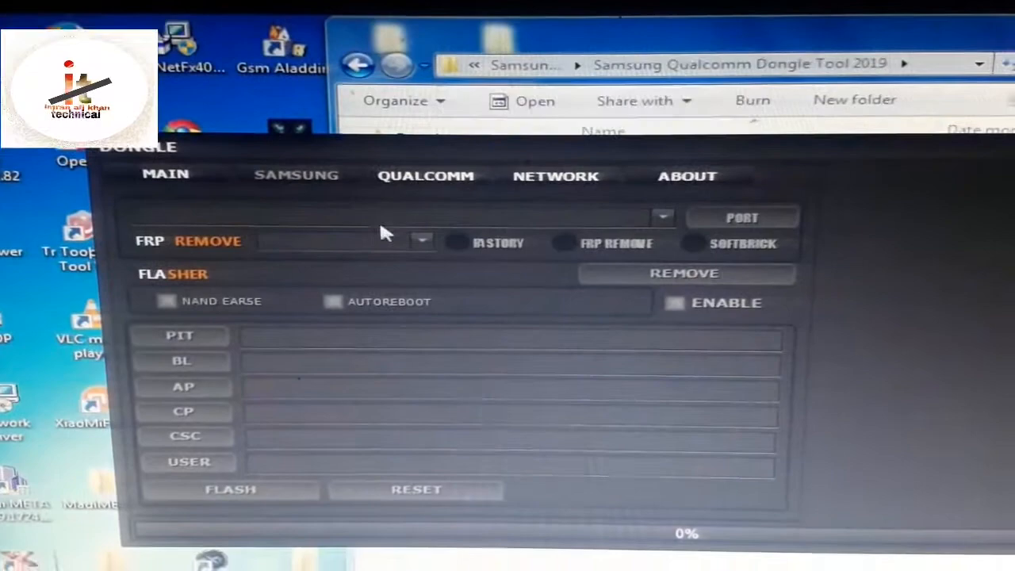
# Browse the FRP Remove supported phone model list in the dongle tool
pyautogui.click(422, 241)
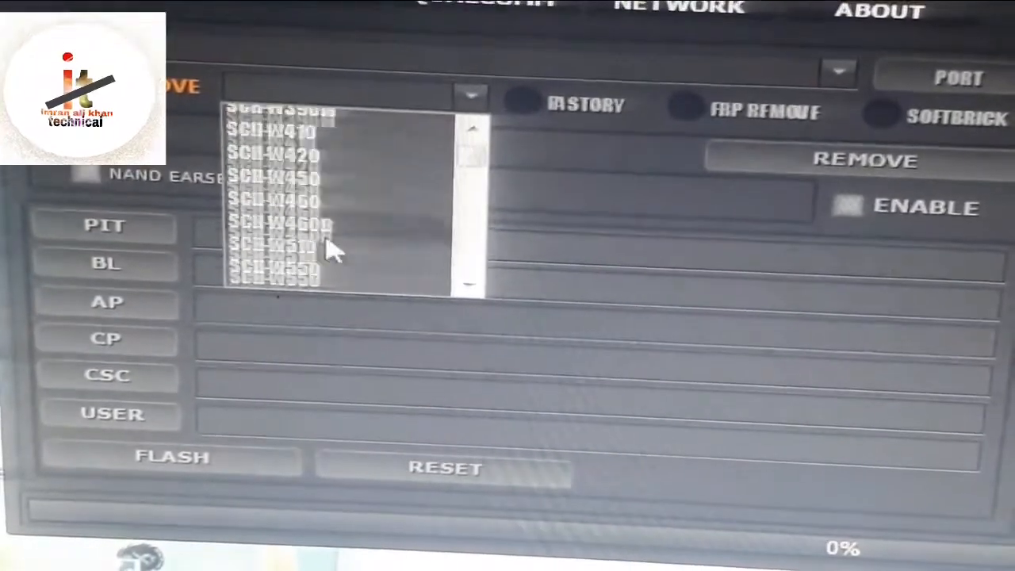
pyautogui.scroll(-3)
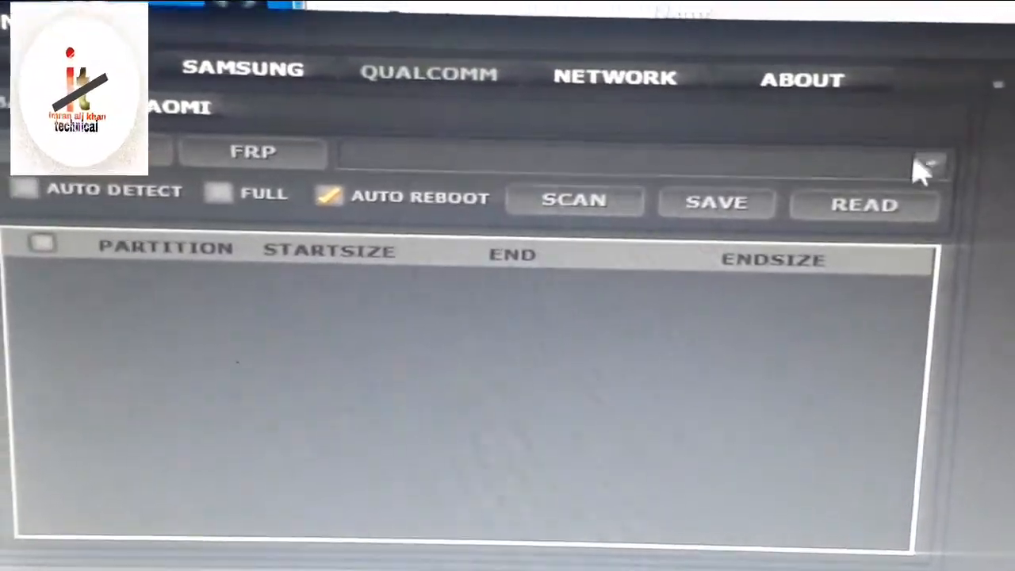
# Browse the firehose loader file list, then return to the MAIN FRP and flasher section
pyautogui.click(928, 162)
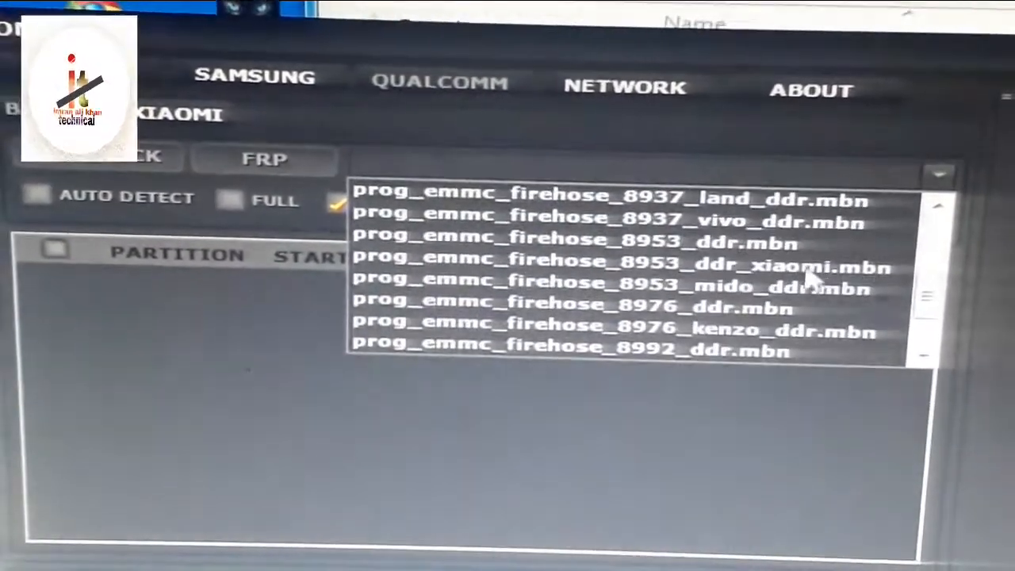
pyautogui.scroll(-3)
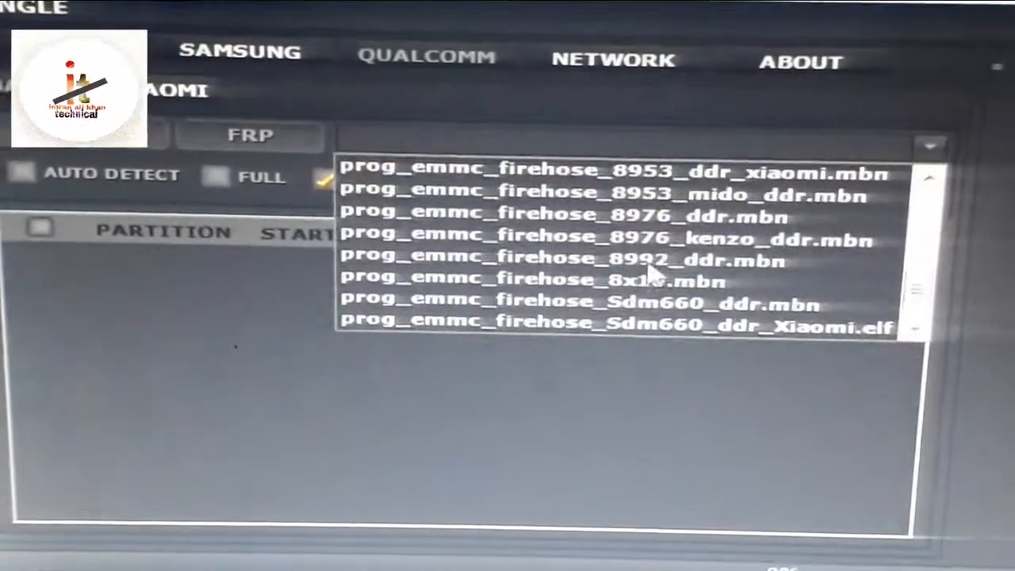
pyautogui.scroll(3)
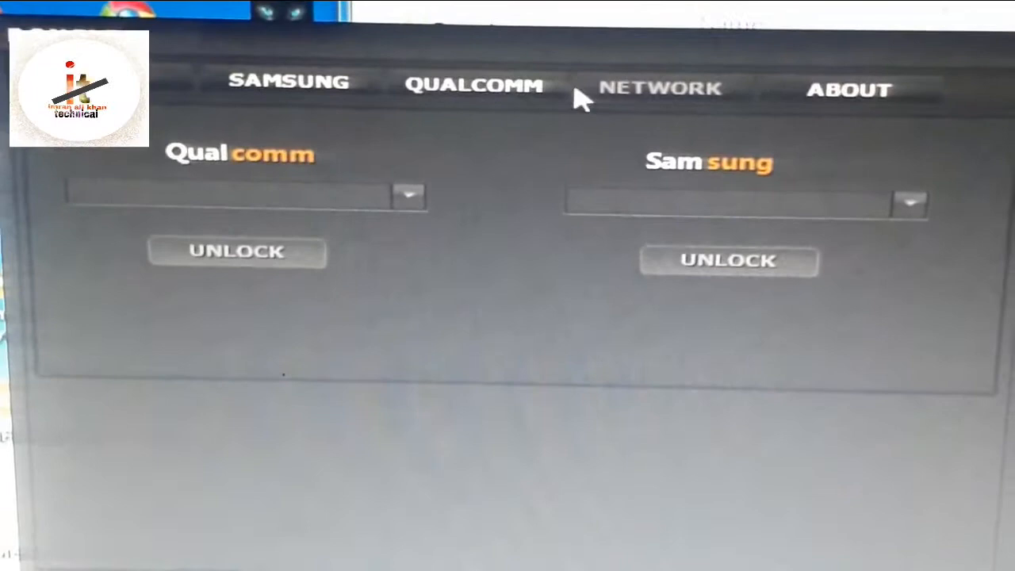
pyautogui.click(289, 81)
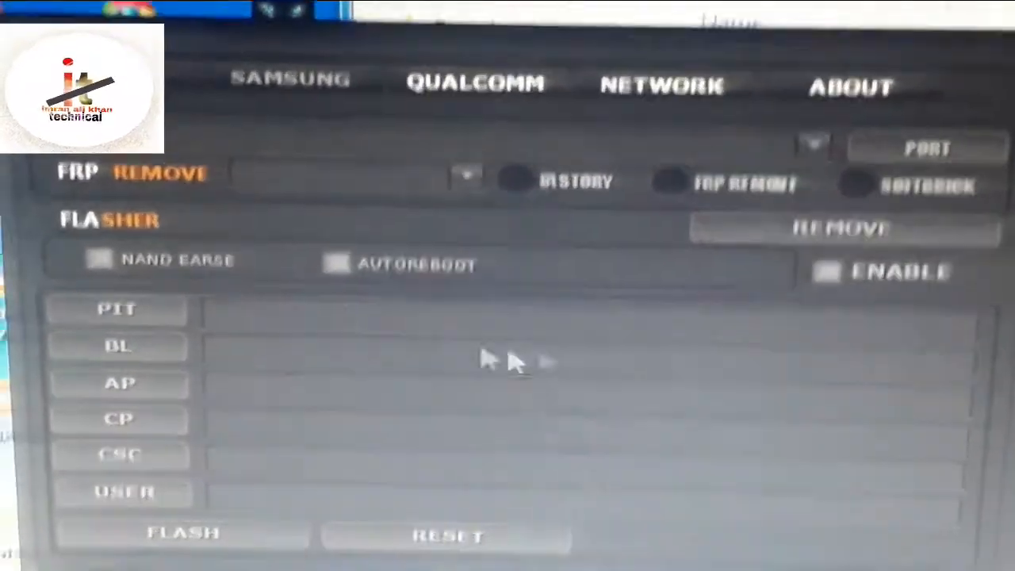